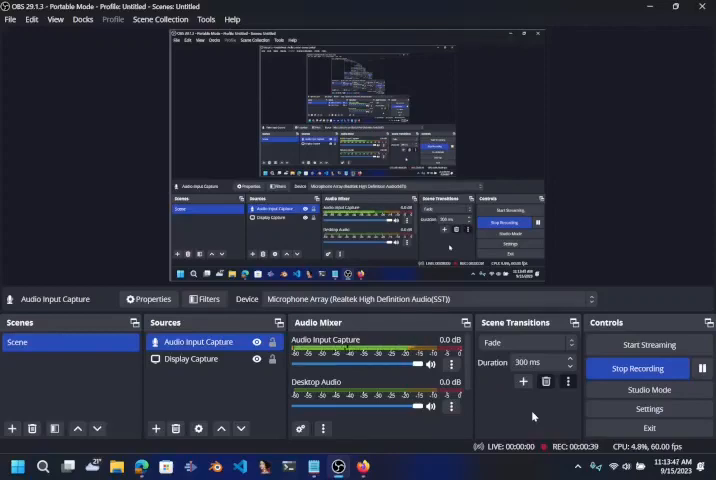
pyautogui.moveTo(527, 420)
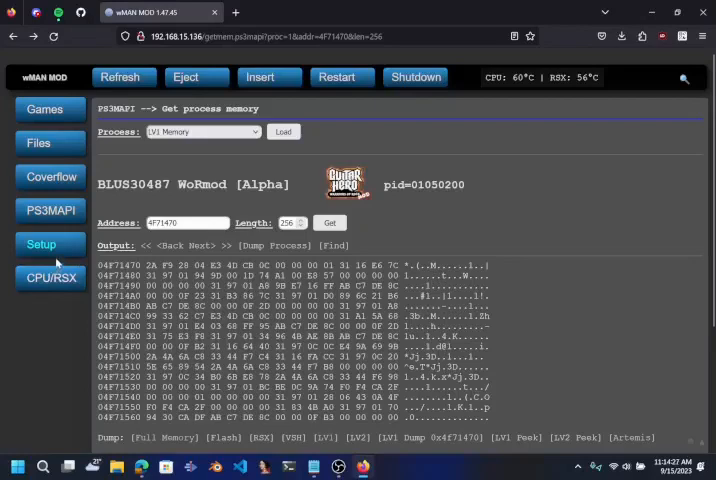
# Step: Show the setup page with the XMB/In-Game PAD shortcuts list expanded, including the custom combo command
pyautogui.click(41, 244)
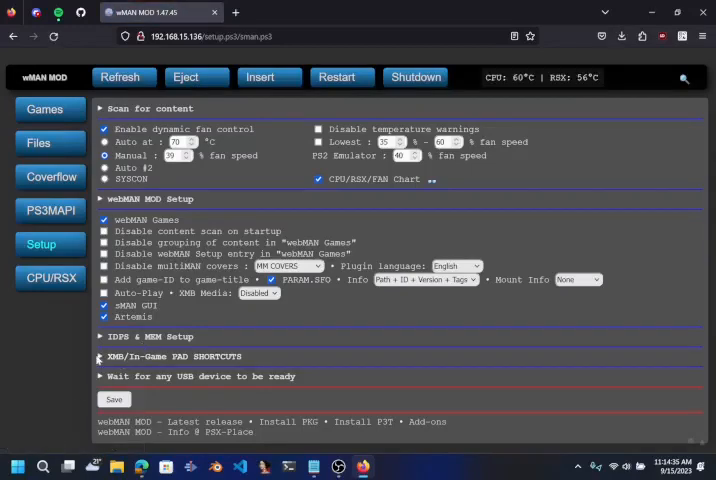
pyautogui.click(99, 356)
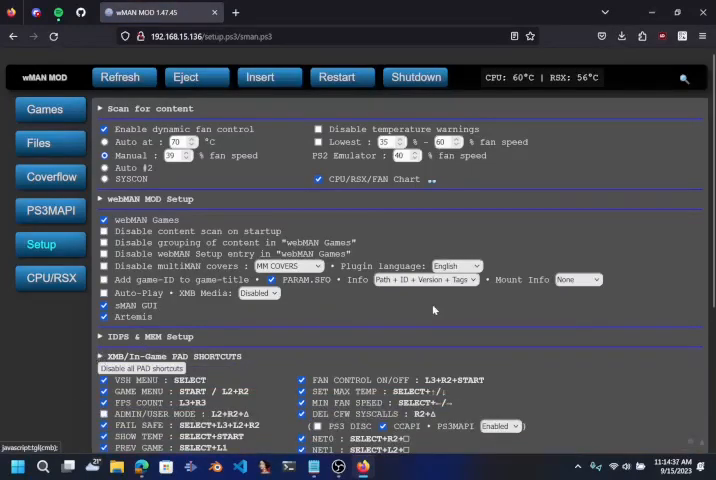
pyautogui.scroll(-3)
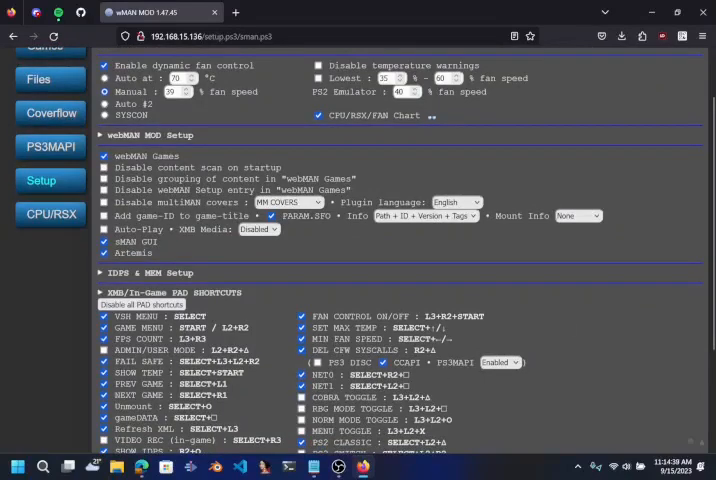
pyautogui.moveTo(337, 335)
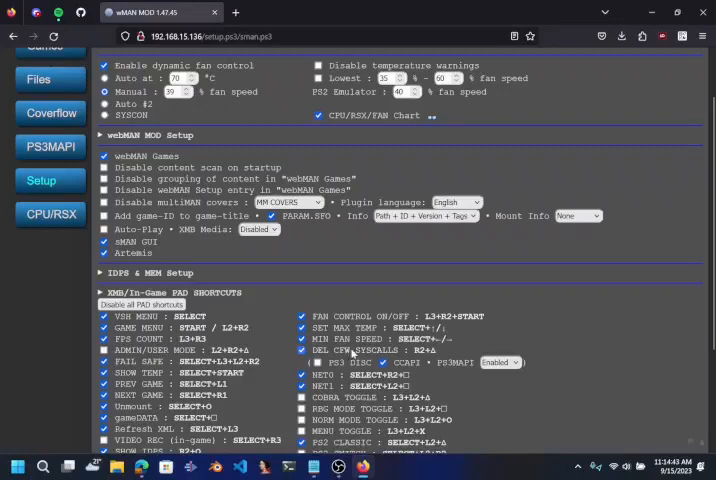
pyautogui.scroll(-3)
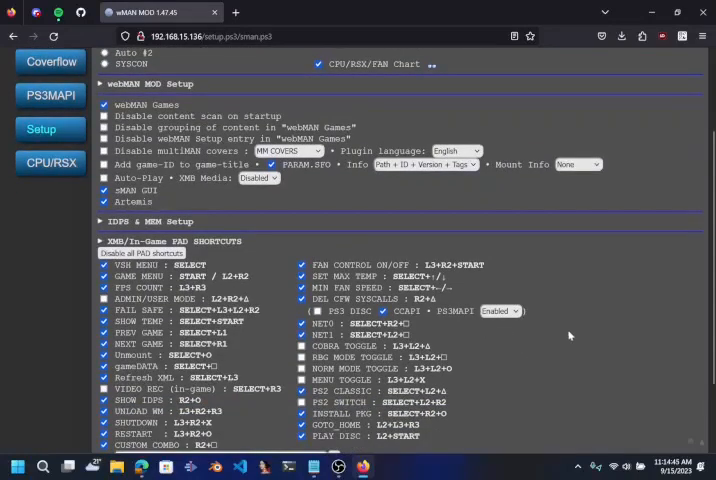
pyautogui.scroll(-3)
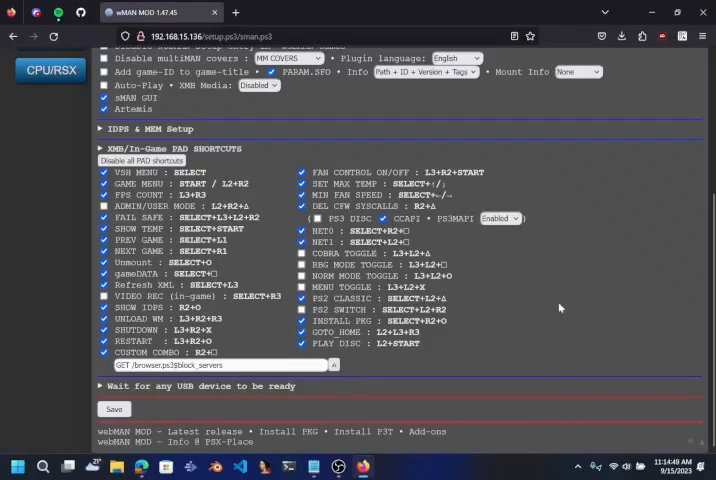
pyautogui.scroll(3)
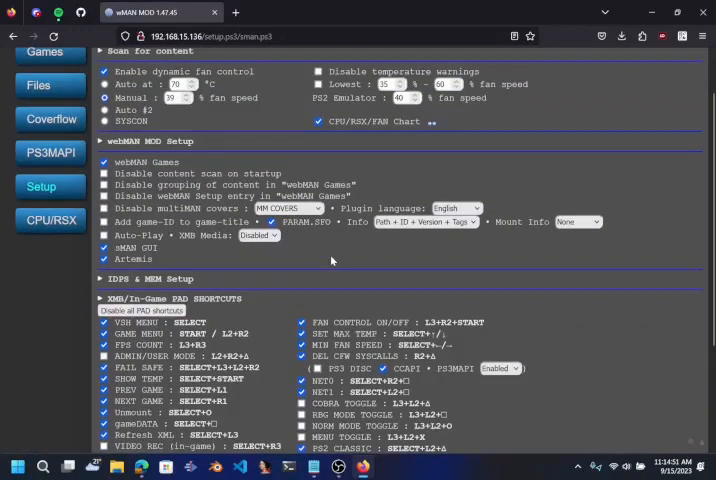
pyautogui.moveTo(34, 288)
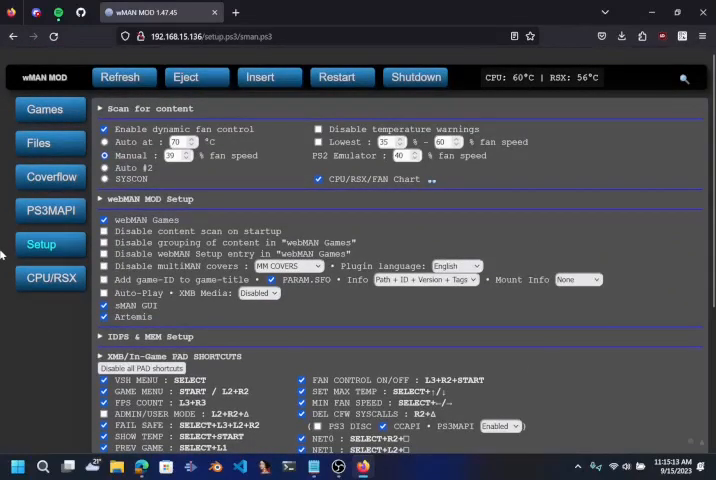
# Step: Load LV1 Memory in the PS3MAPI process memory viewer, starting at address 0
pyautogui.click(50, 211)
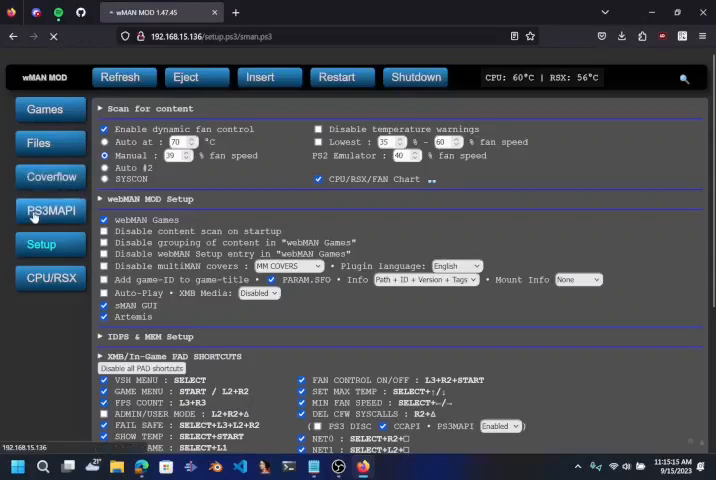
pyautogui.click(50, 210)
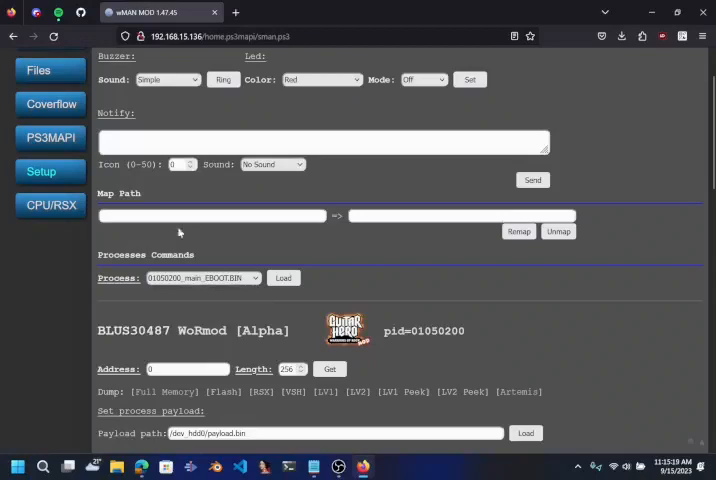
pyautogui.moveTo(184, 310)
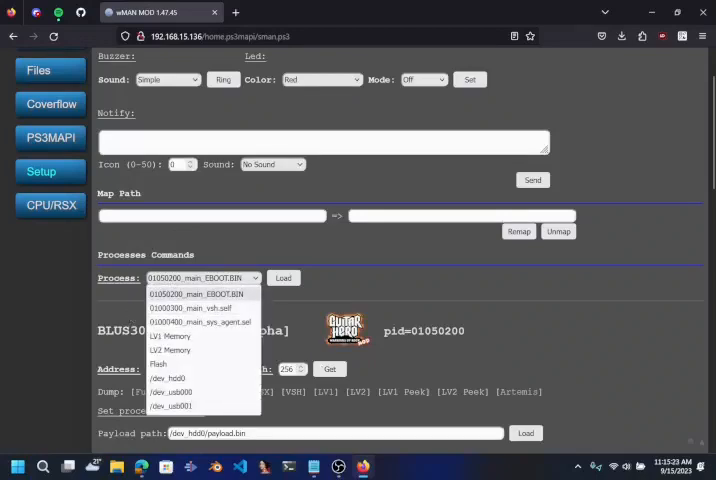
pyautogui.click(169, 336)
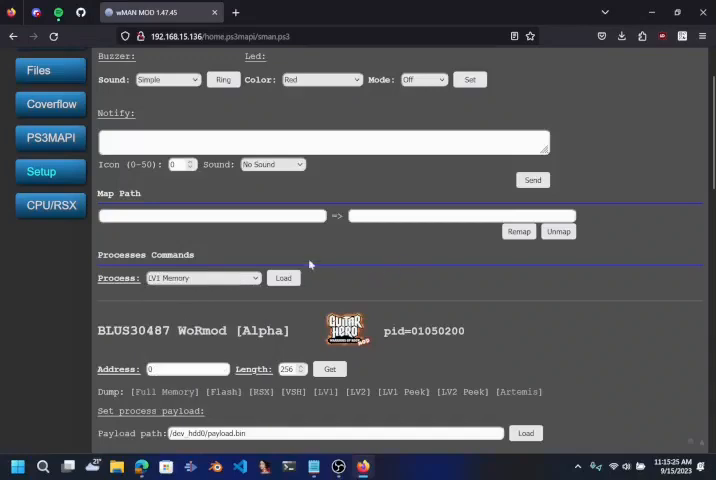
pyautogui.click(283, 278)
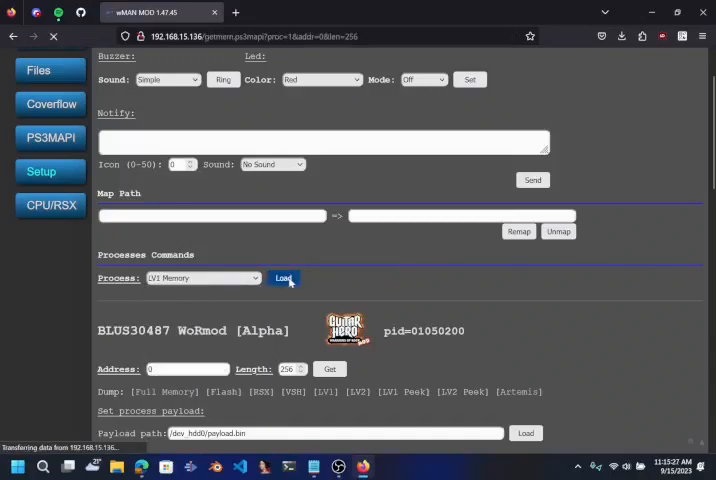
pyautogui.click(284, 278)
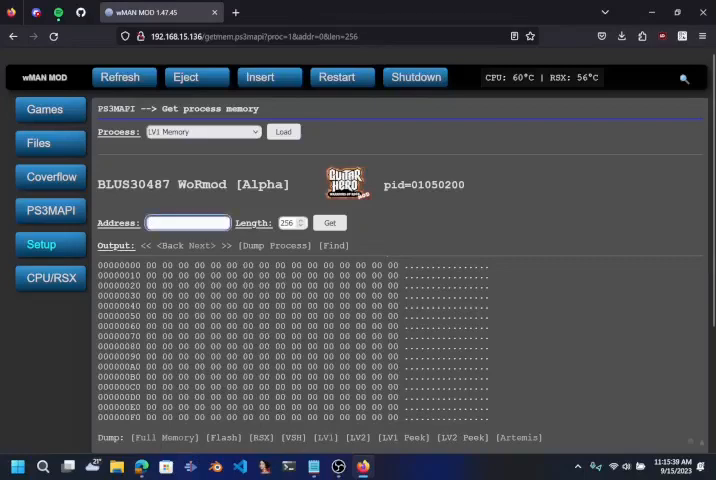
# Step: Enter 4F71470 in the memory viewer's Address field
pyautogui.click(187, 222)
pyautogui.write('4F71470')
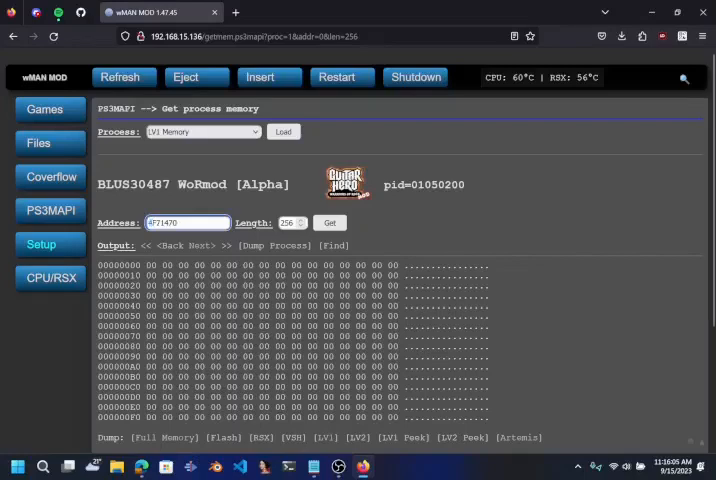
pyautogui.click(188, 222)
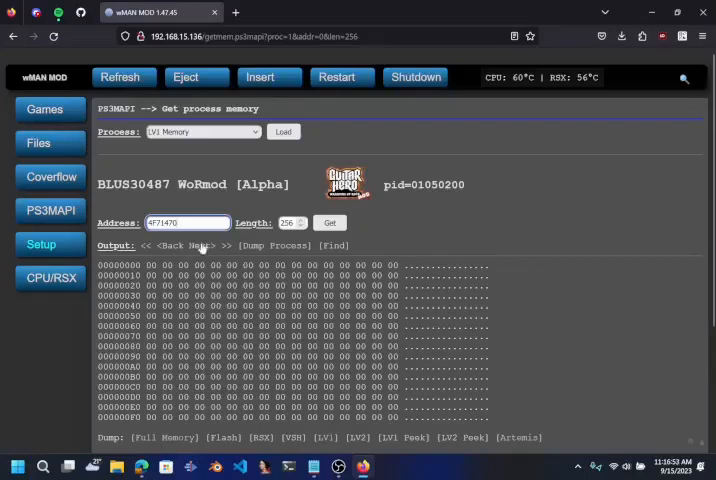
# Step: Fetch the LV1 memory dump at address 04F71470
pyautogui.click(329, 222)
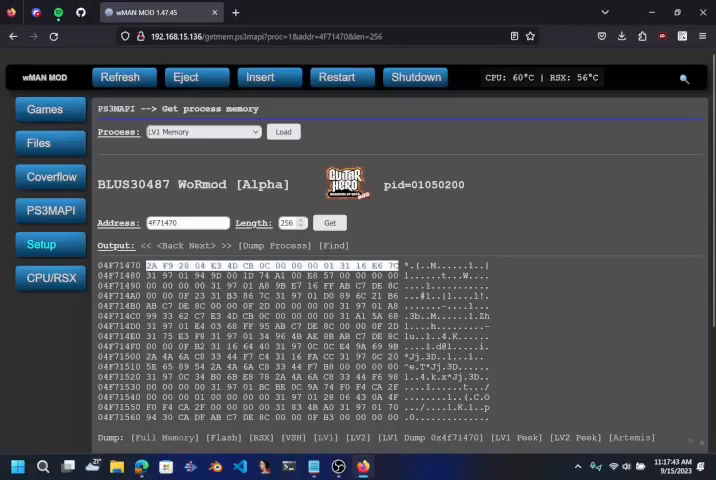
pyautogui.moveTo(534, 286)
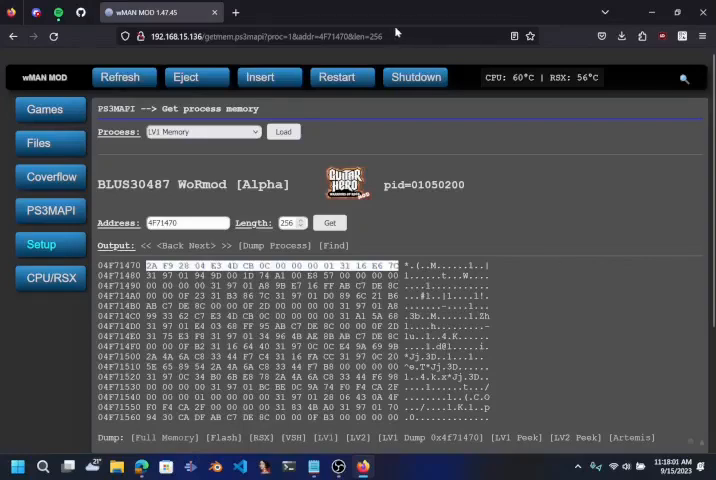
pyautogui.click(300, 37)
pyautogui.write('192.168.15.136/poke.lv1?')
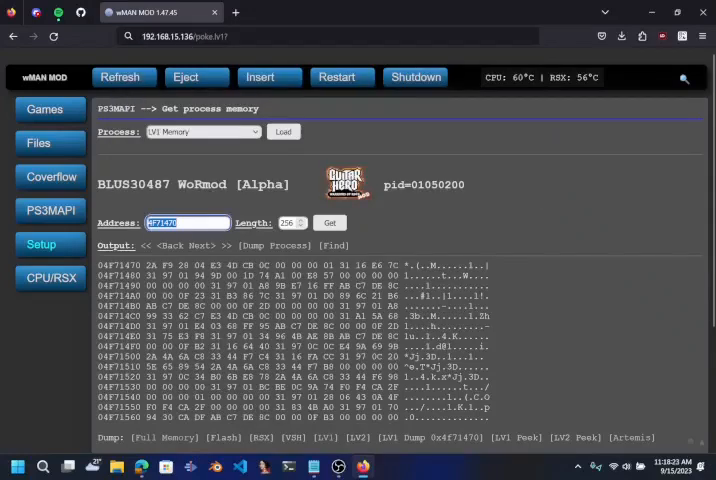
pyautogui.click(330, 36)
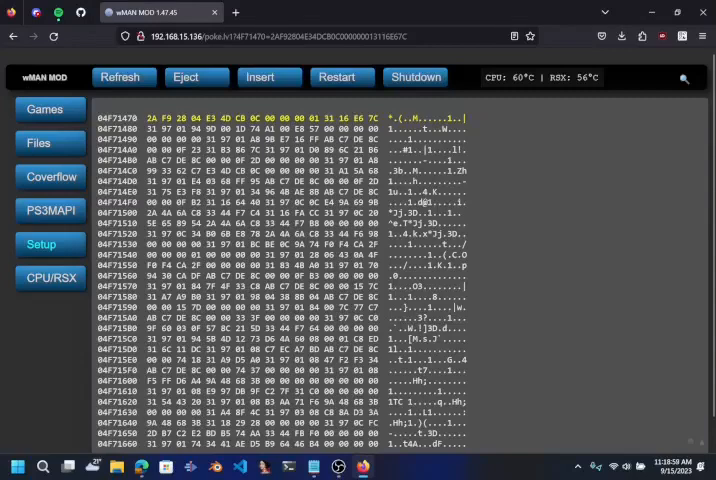
# Step: Reload the LV1 memory viewer at 04F71470 to confirm the poked bytes
pyautogui.click(49, 210)
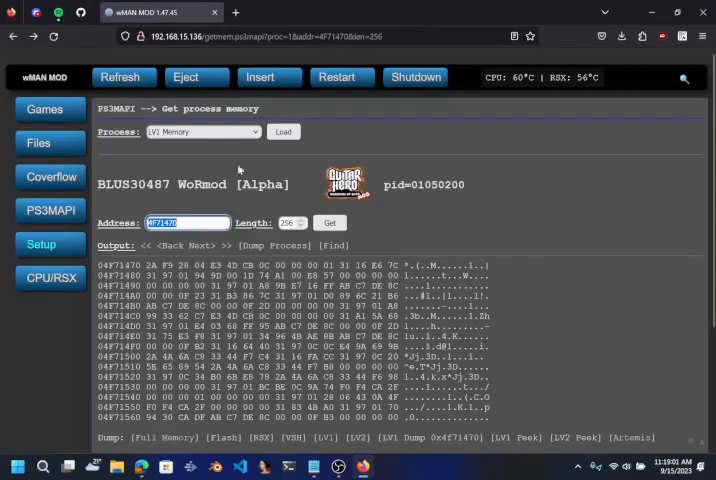
pyautogui.click(54, 37)
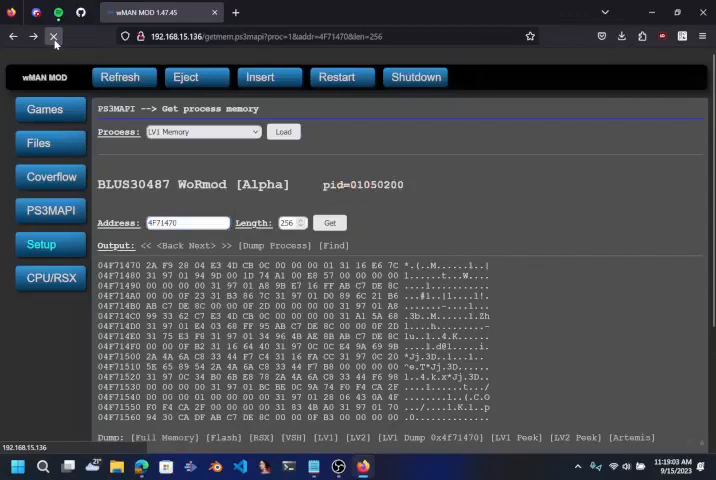